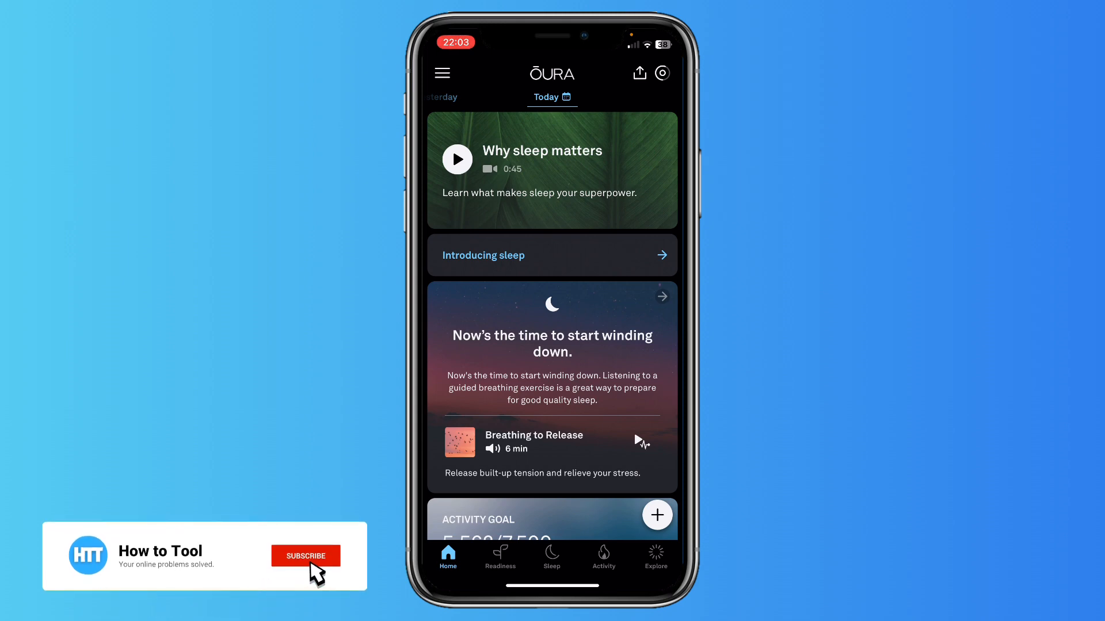
Open the Home tab's + menu listing unguided session, tag and workout options
click(305, 556)
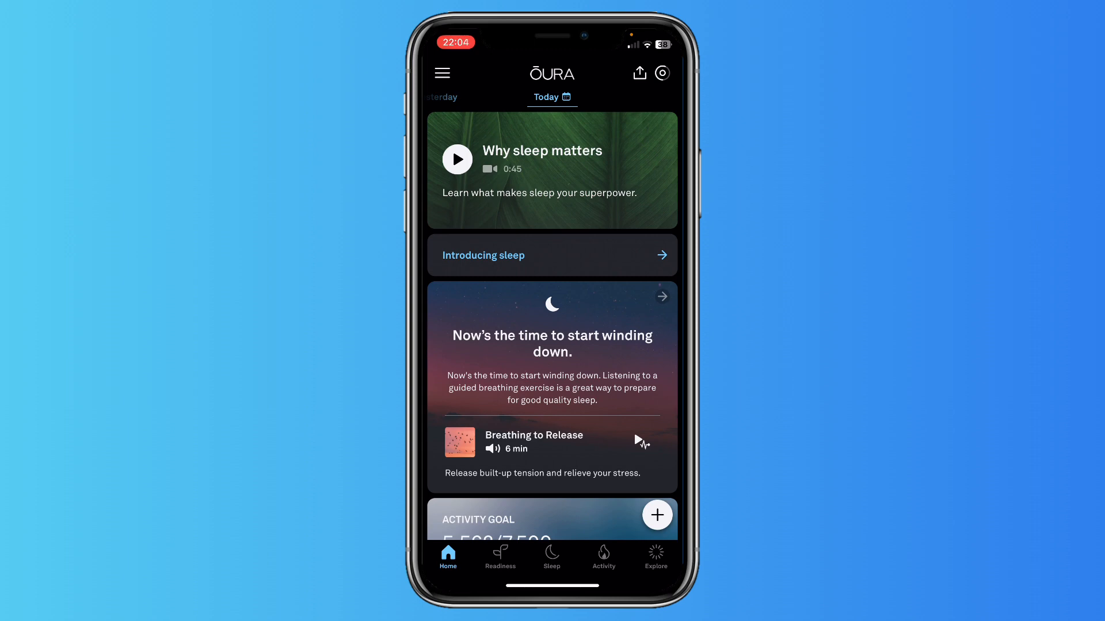
click(656, 515)
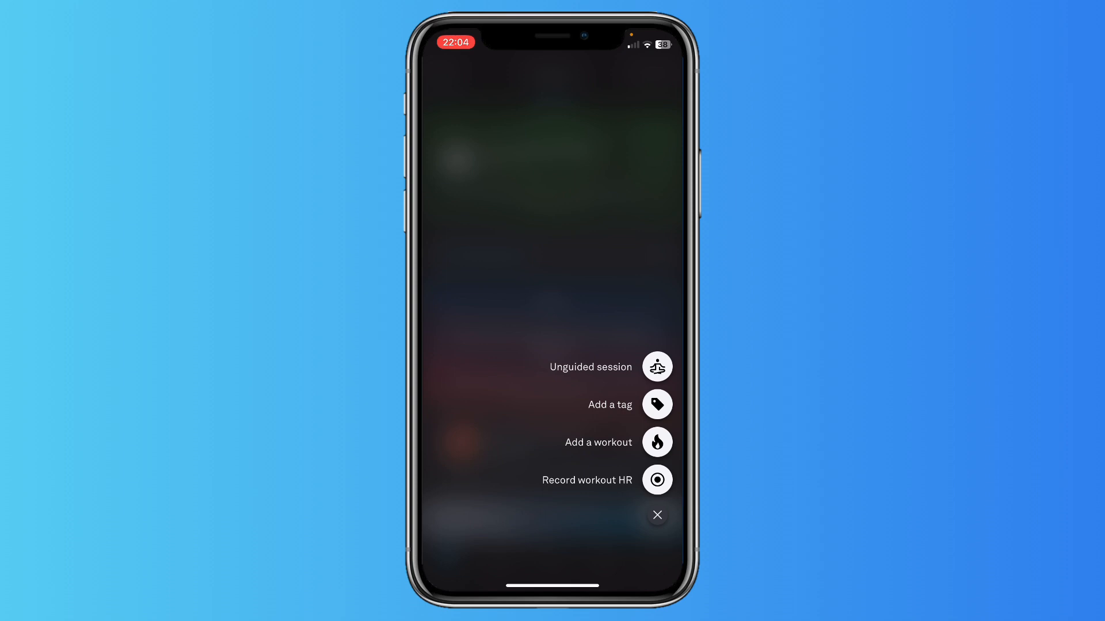
Add a workout with type Walking, browse More workouts, then leave that list
click(656, 442)
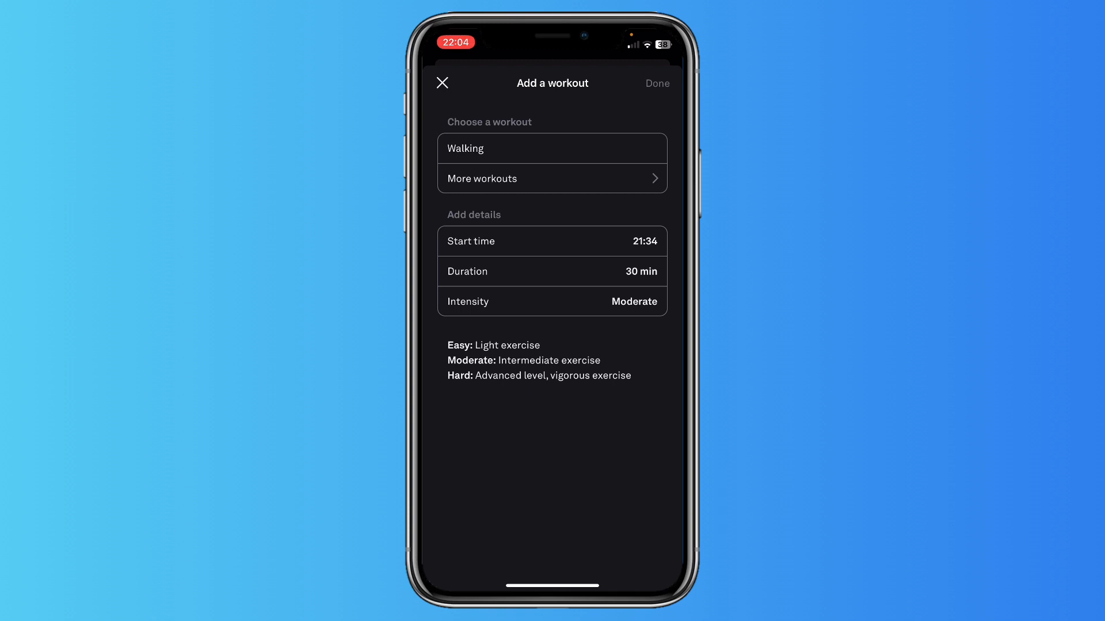
click(552, 148)
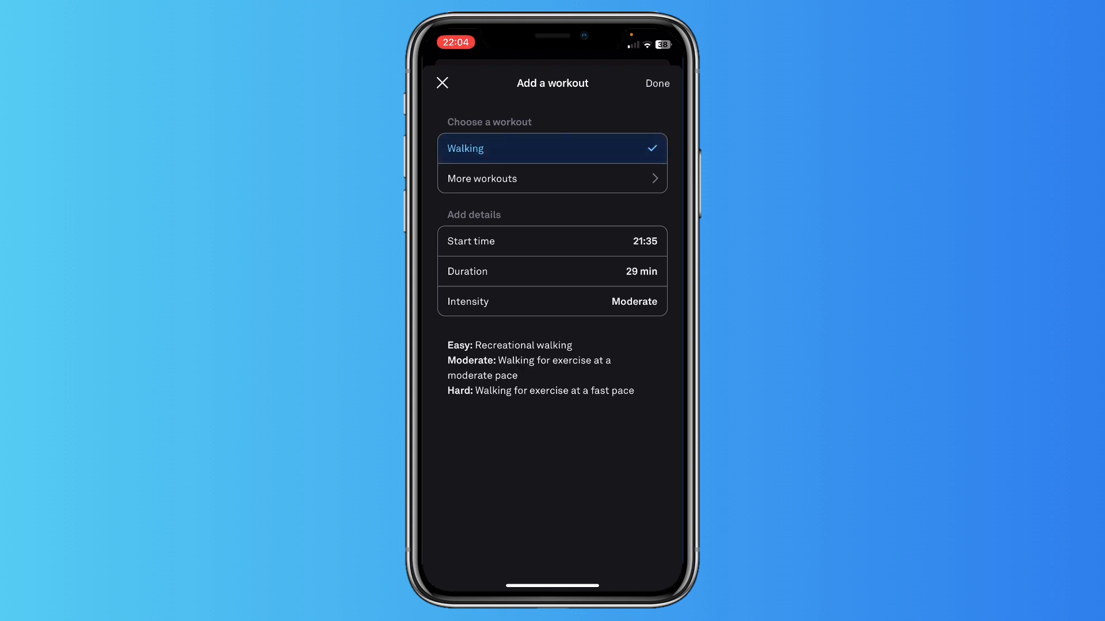
click(552, 178)
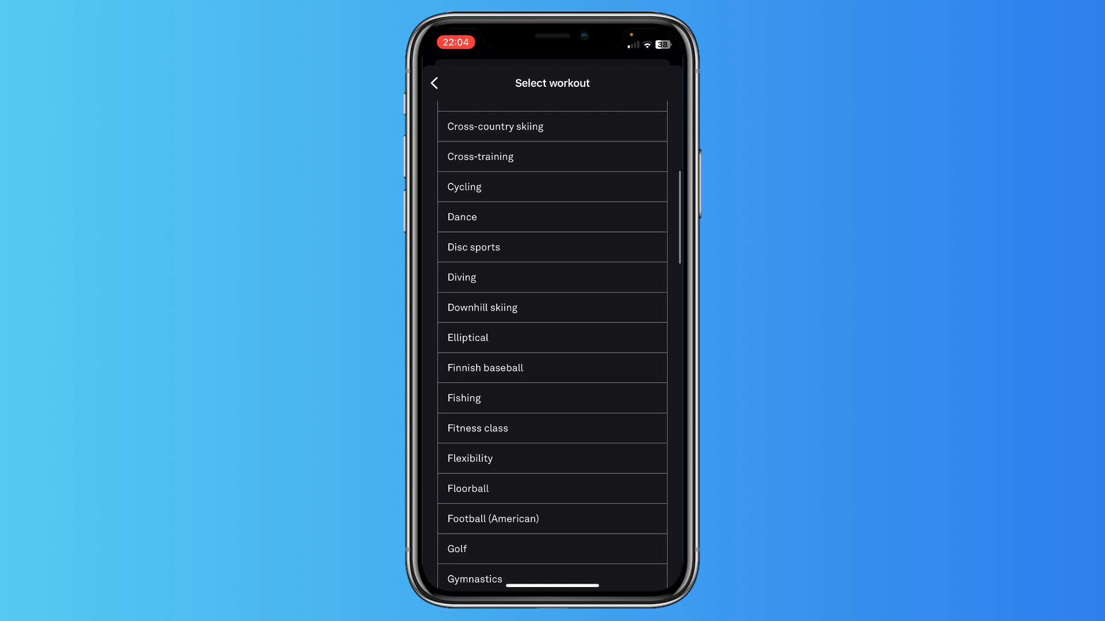
scroll(down, 3)
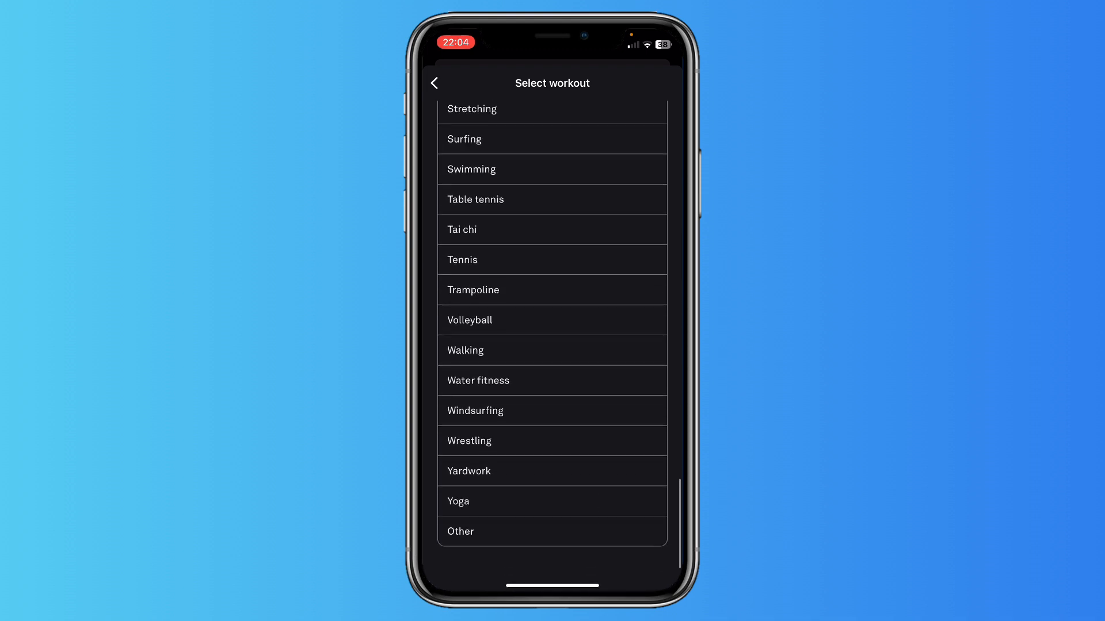
click(473, 290)
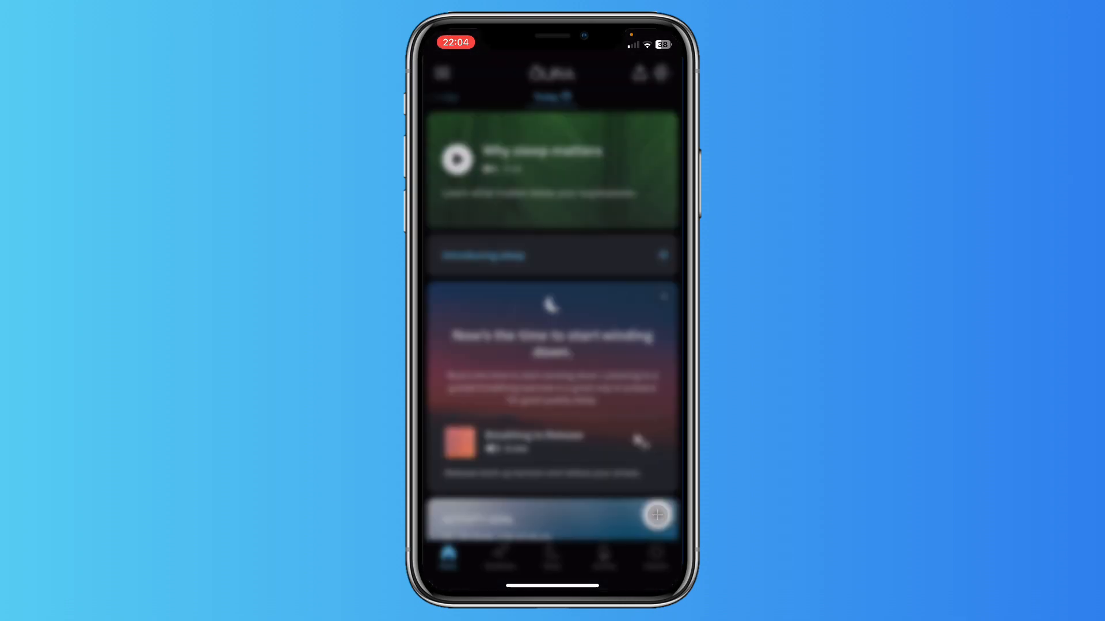
Reopen the Walking workout form and spin the start time to 09:00
click(657, 515)
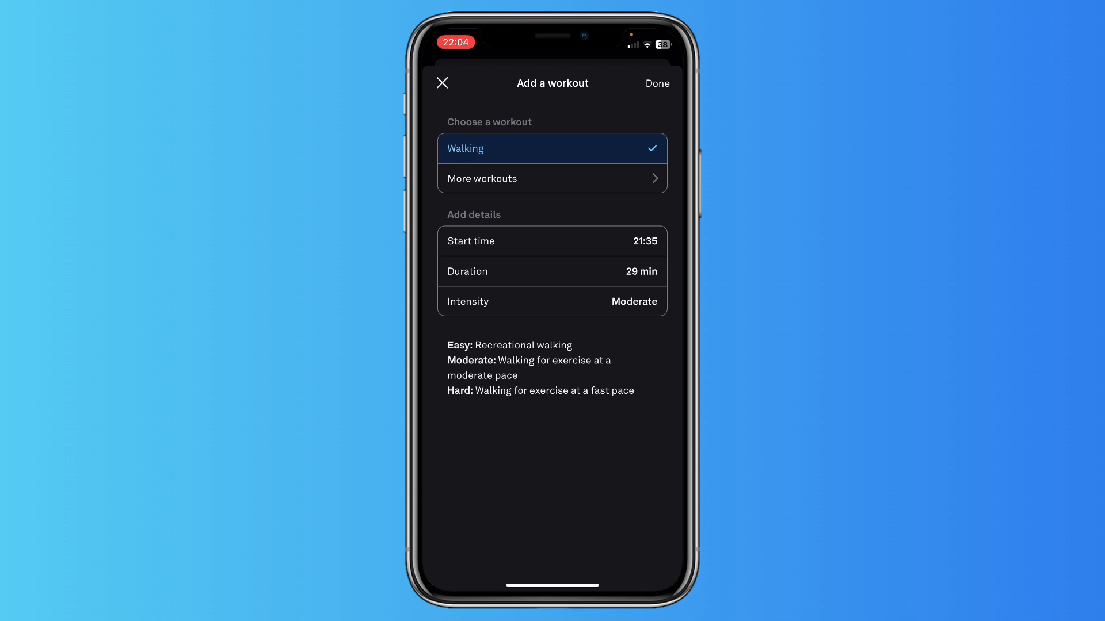
click(551, 241)
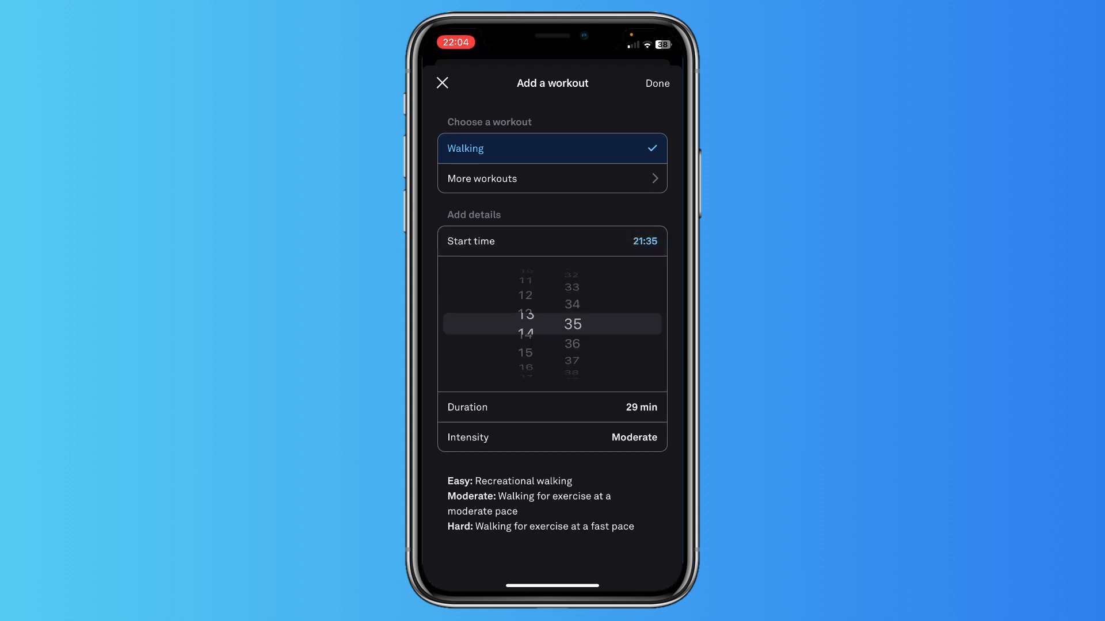
scroll(down, 3)
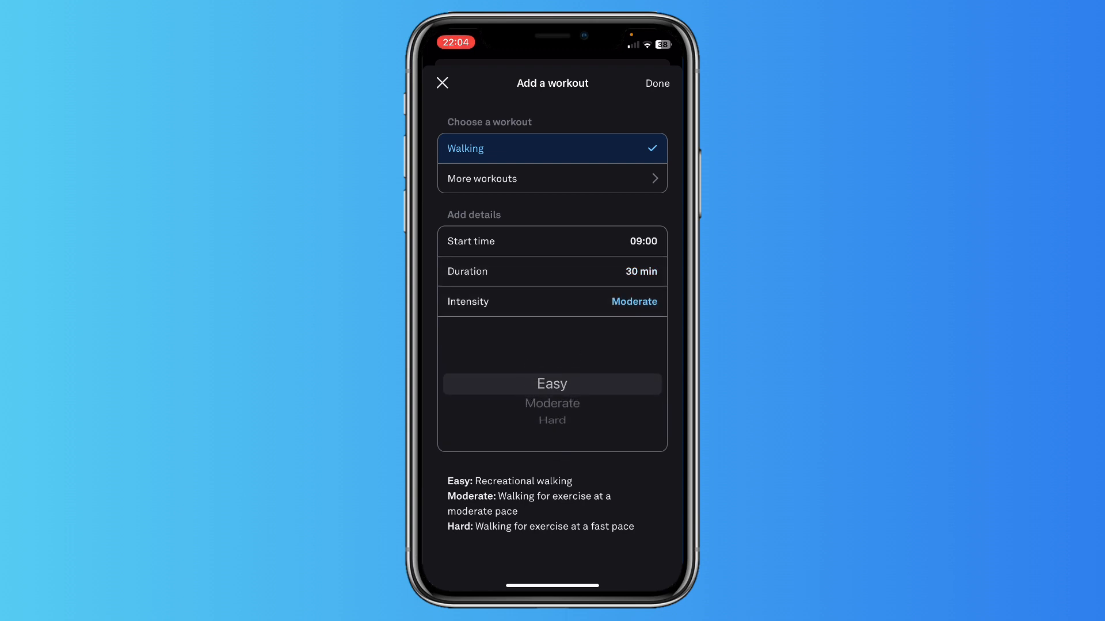
Scroll the intensity picker to Moderate
scroll(down, 3)
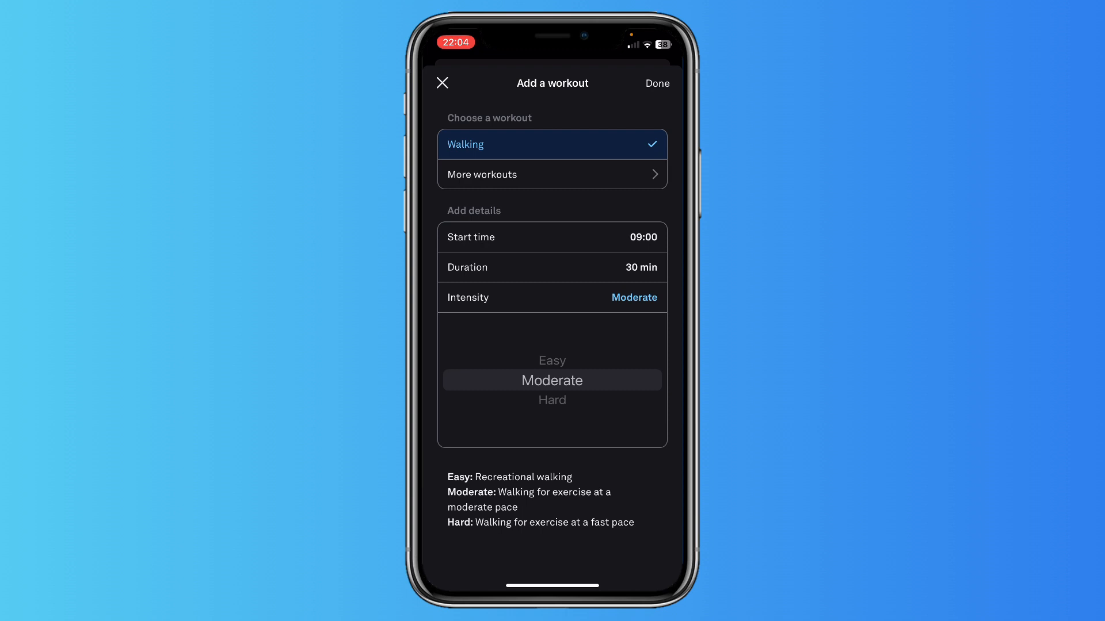
scroll(down, 3)
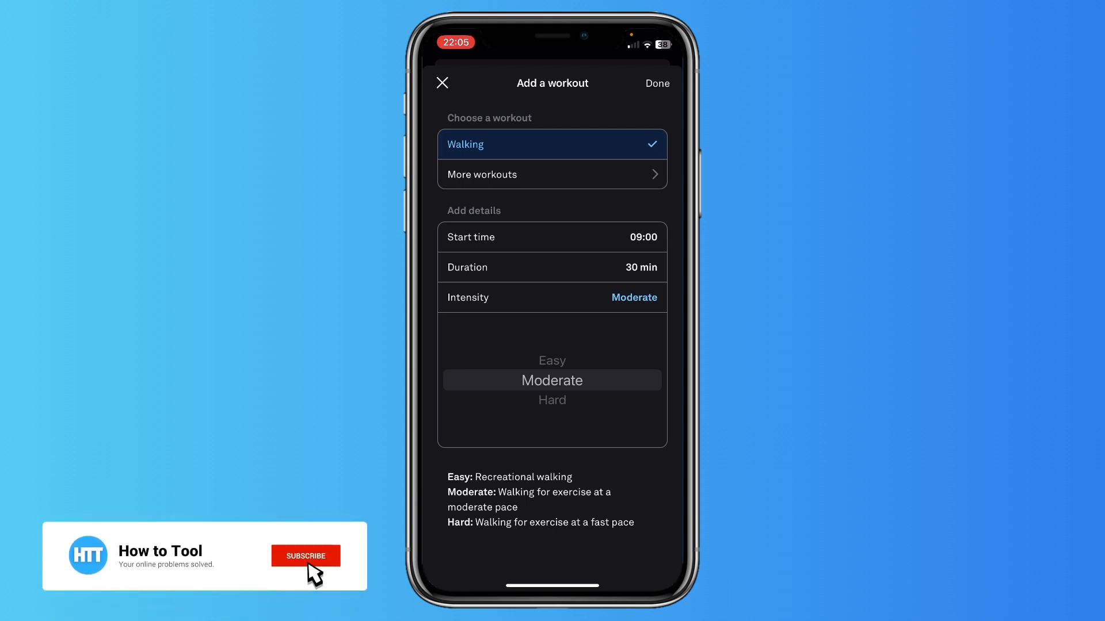
click(305, 556)
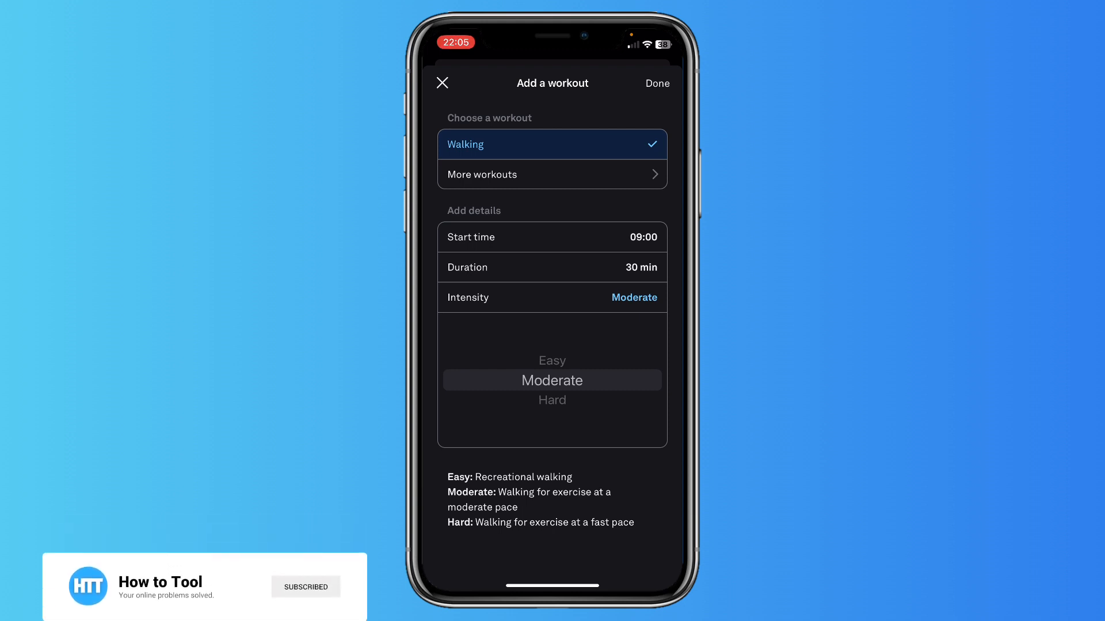